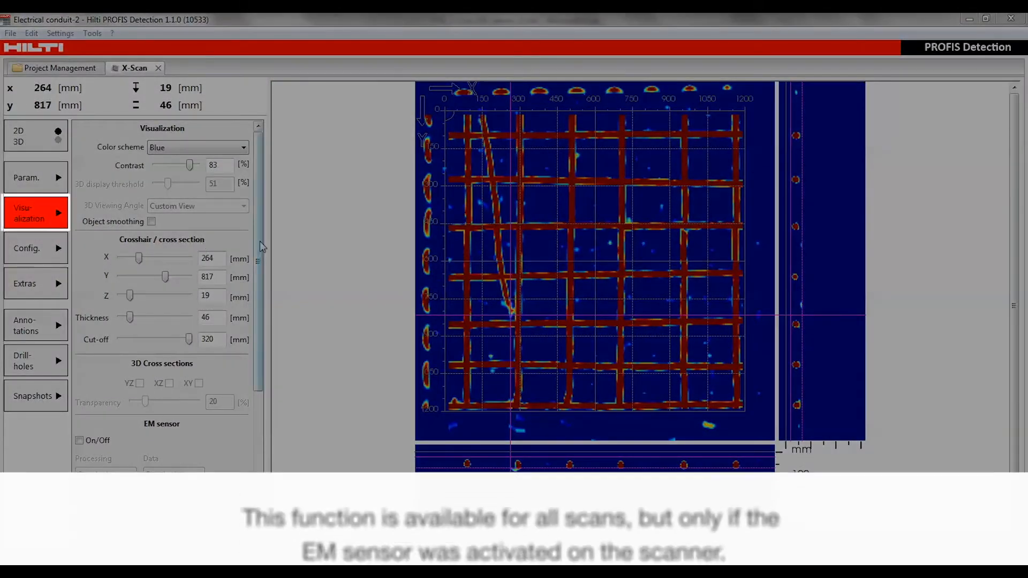
Step: Scroll the Visualization panel to the EM sensor section and open the Settings menu
scroll("down", 3)
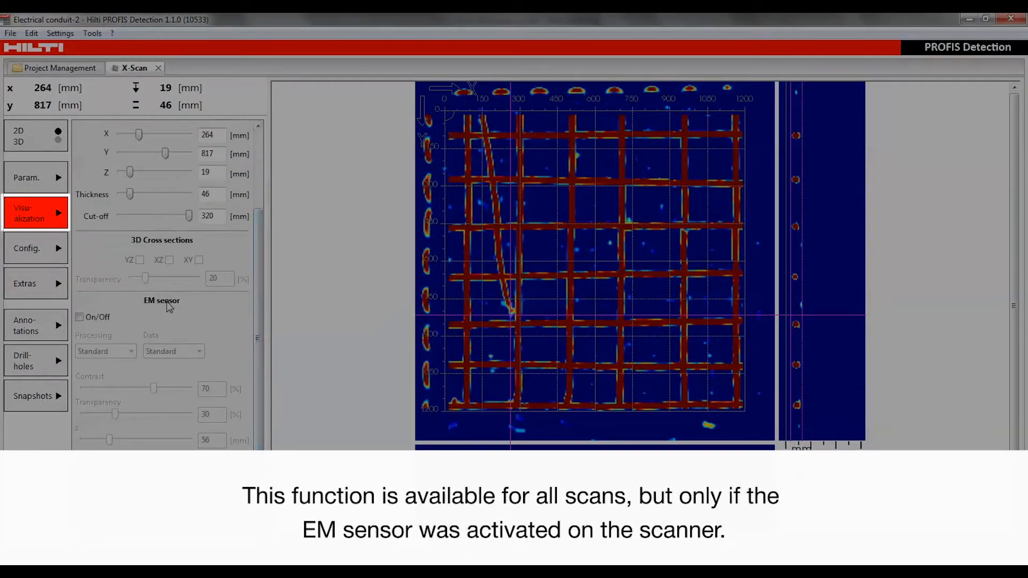
left_click(79, 316)
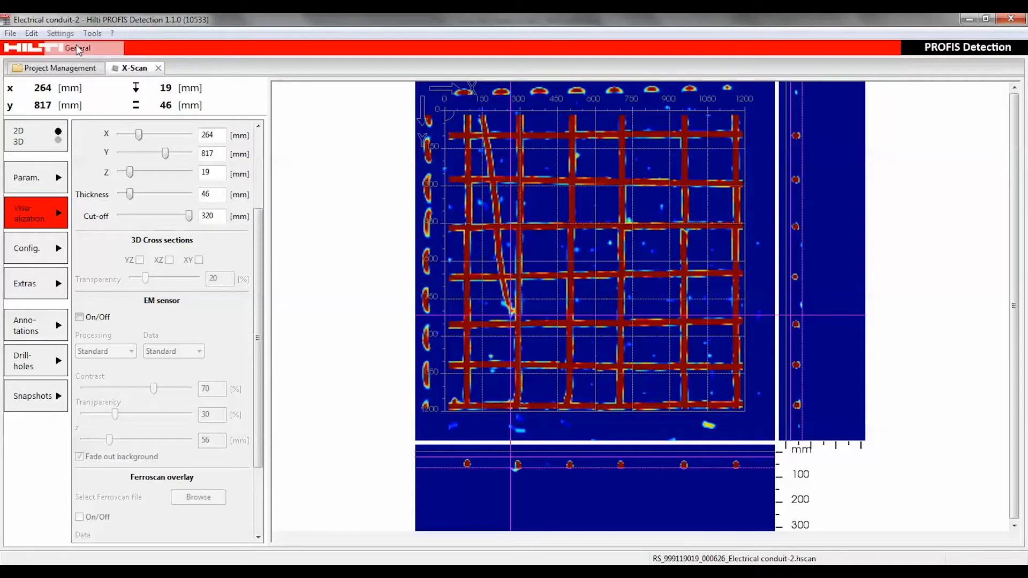
Step: In General settings, tick EM sensor and Ferroscan overlay as X-Scan options and confirm with OK
left_click(60, 33)
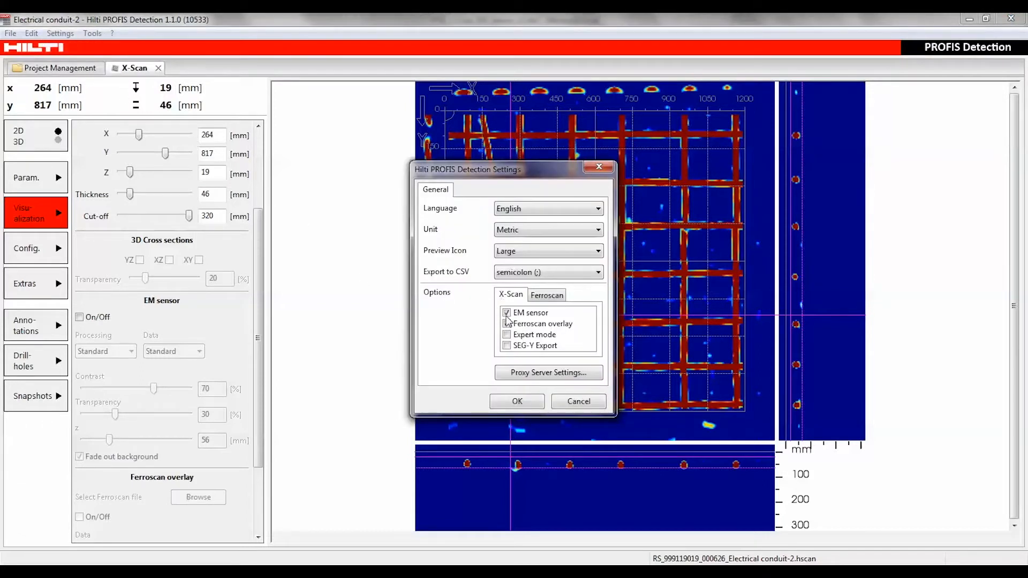
left_click(506, 323)
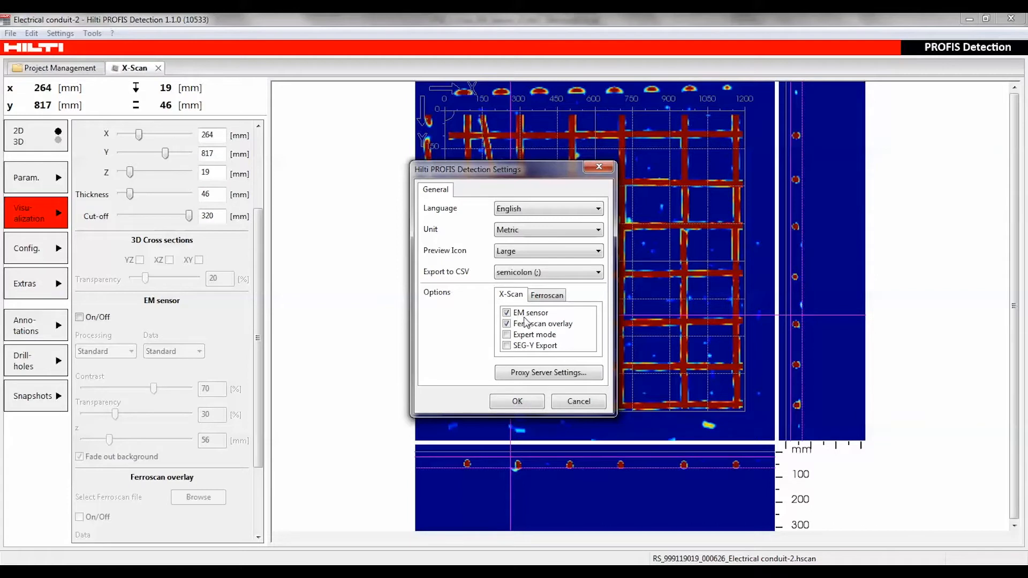
mouse_move(516, 401)
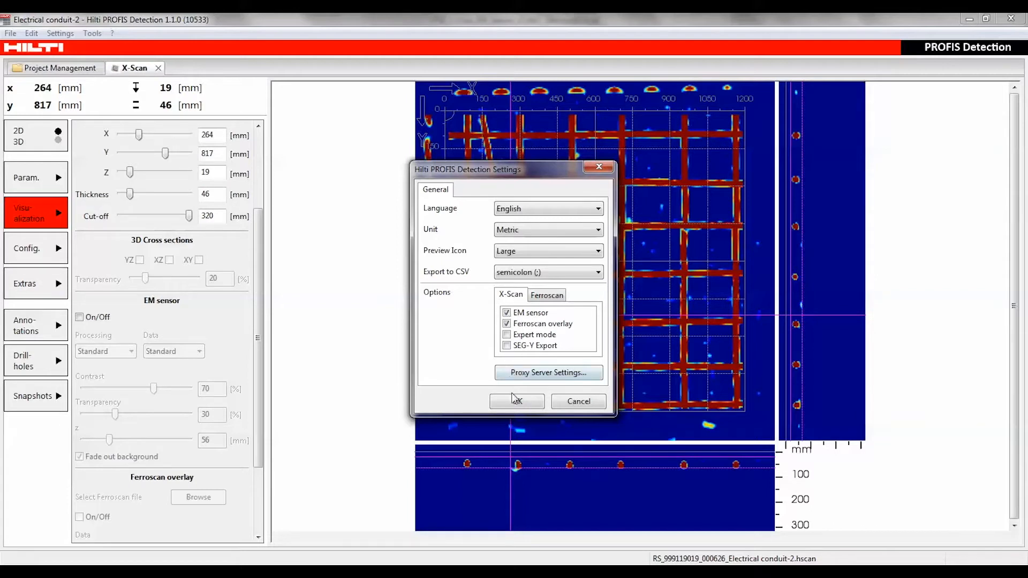
left_click(516, 402)
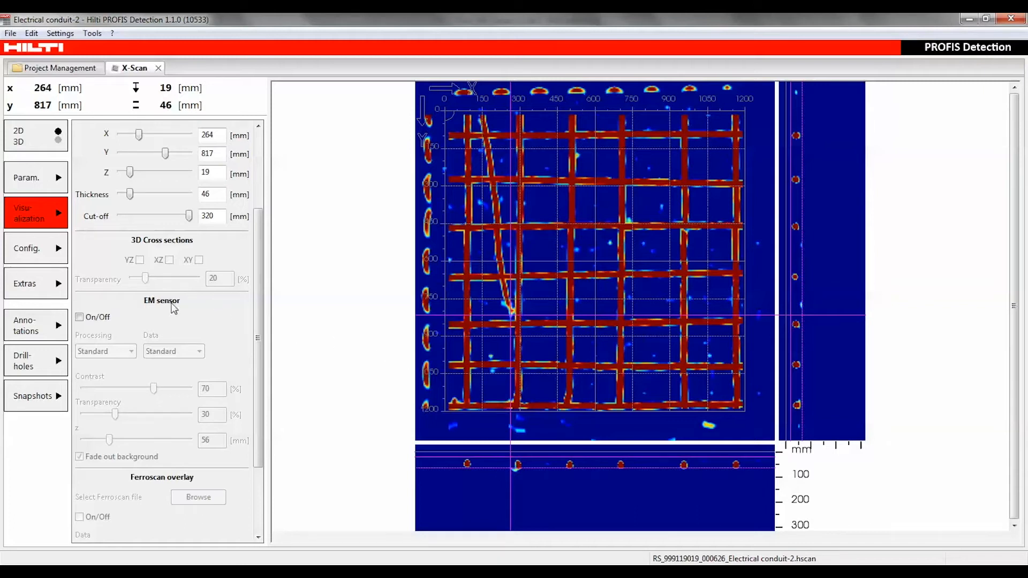
mouse_move(482, 141)
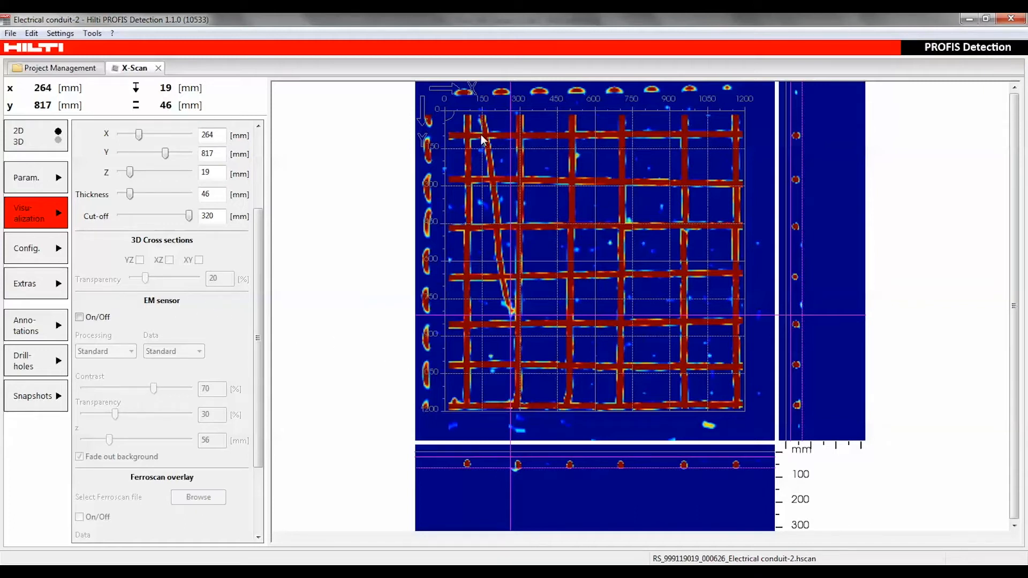
mouse_move(503, 282)
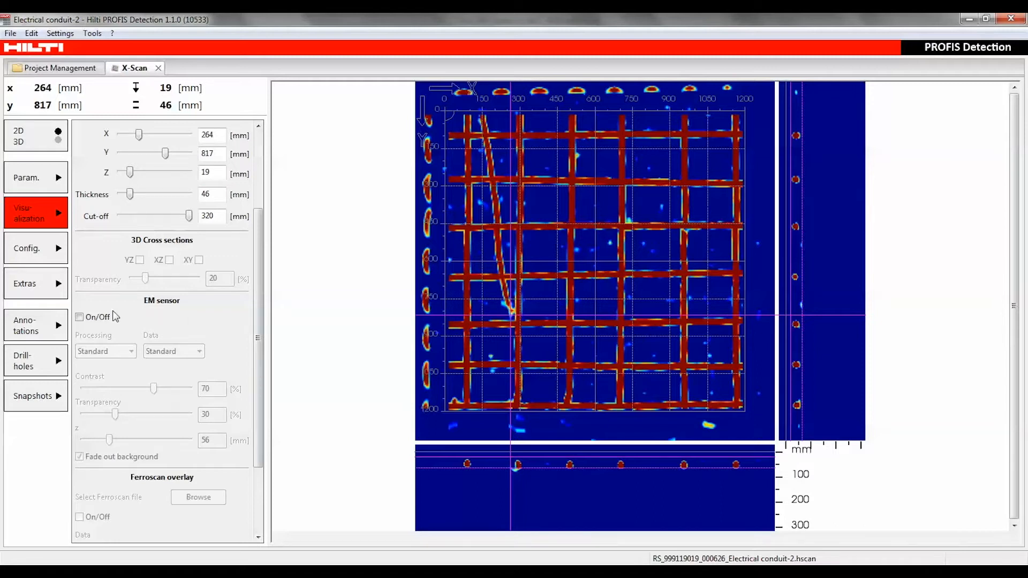
Step: Try the greyed-out EM sensor On/Off box before switching to the Electrical conduit-1 scan
left_click(79, 317)
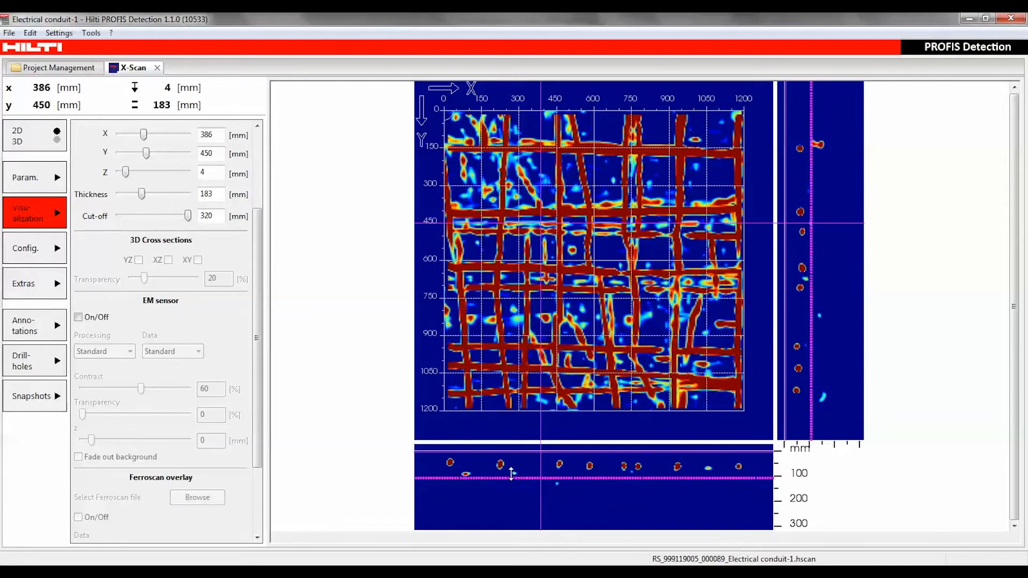
Step: Browse slice depths from -16 to 121 mm with the Z slider, ending shallow at 7 mm, thickness 163 mm
left_click_drag(142, 193, 128, 194)
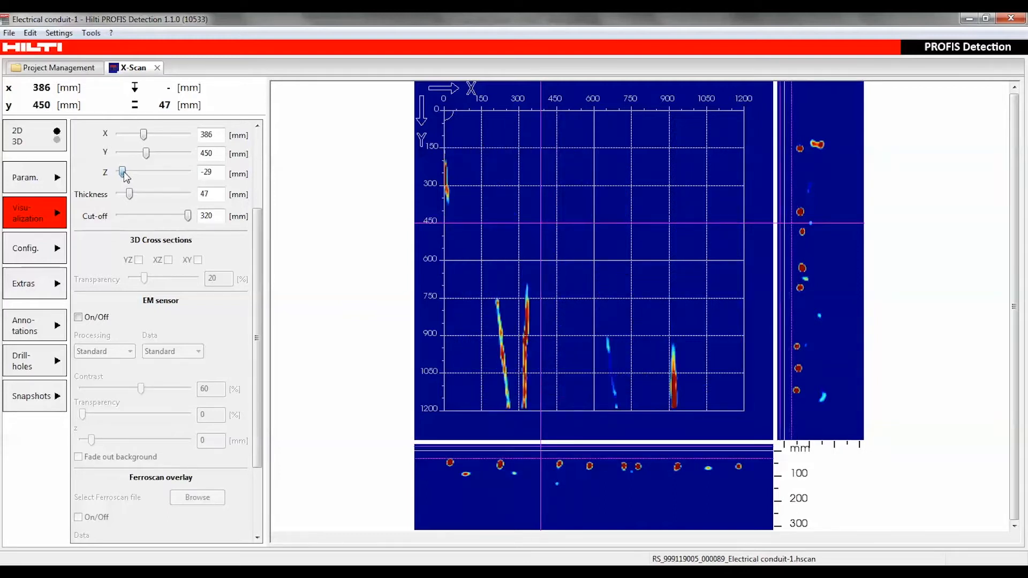
left_click_drag(121, 172, 138, 171)
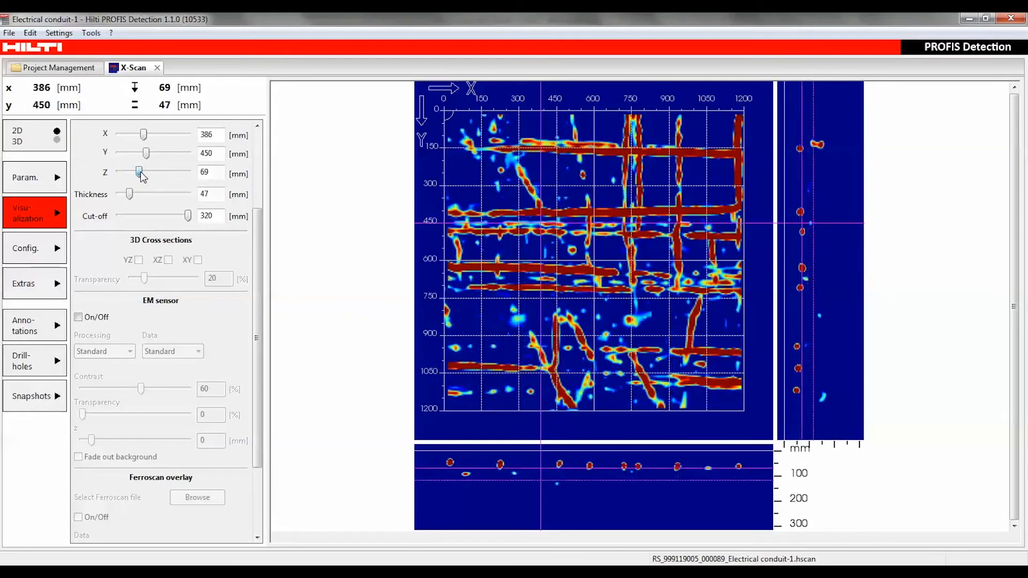
left_click_drag(138, 171, 144, 172)
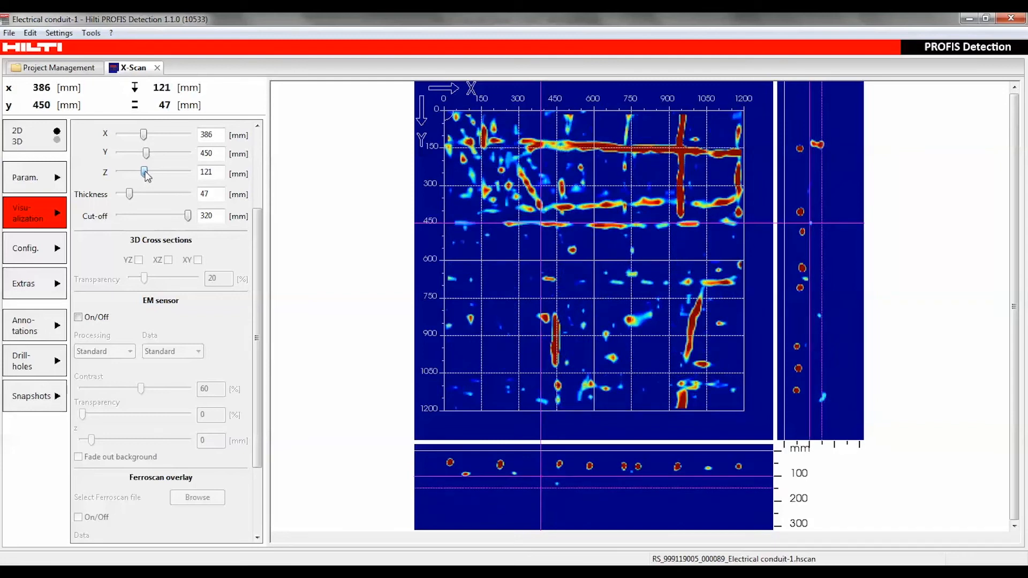
left_click_drag(143, 171, 129, 171)
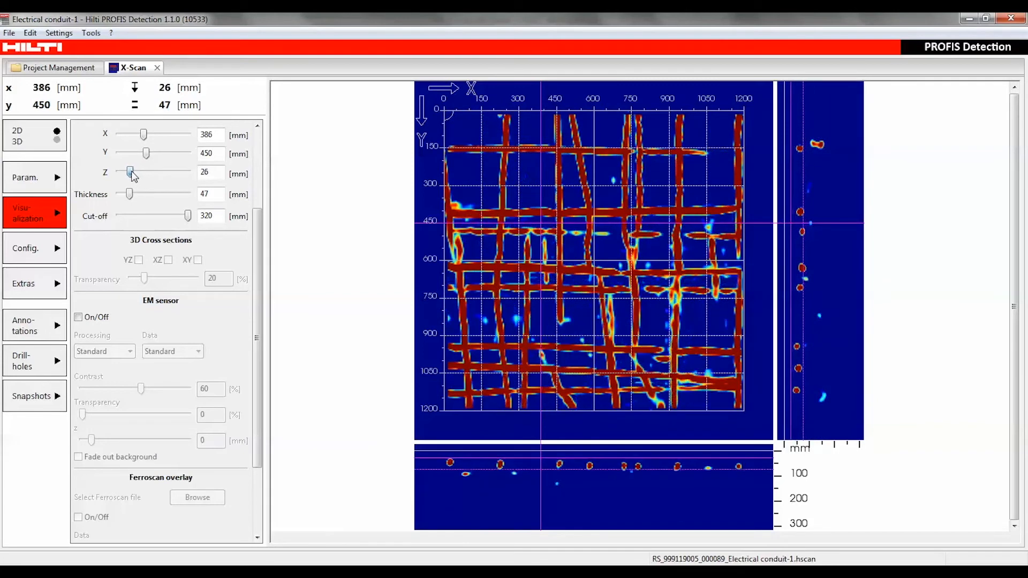
left_click_drag(130, 171, 121, 171)
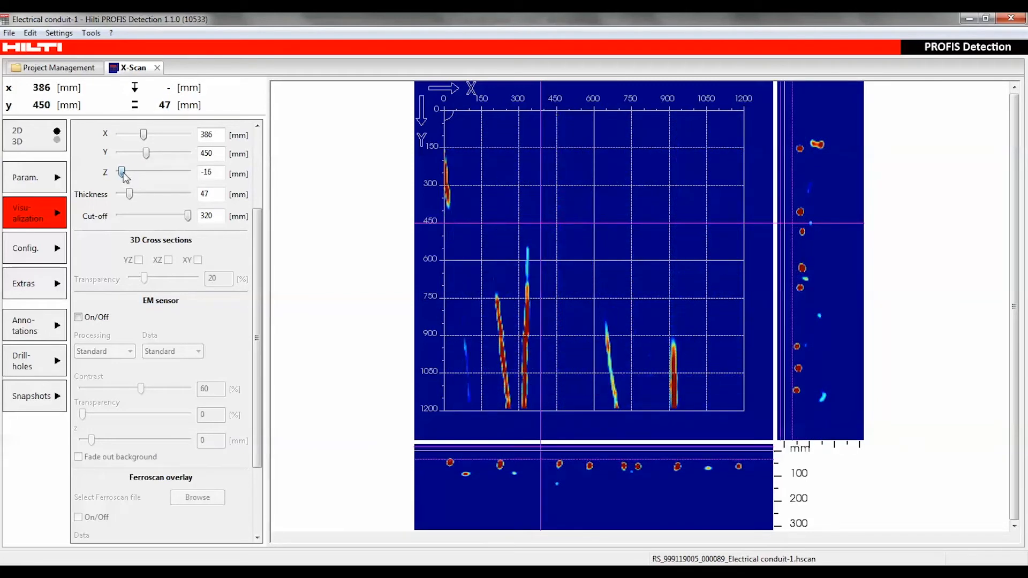
left_click_drag(121, 171, 130, 171)
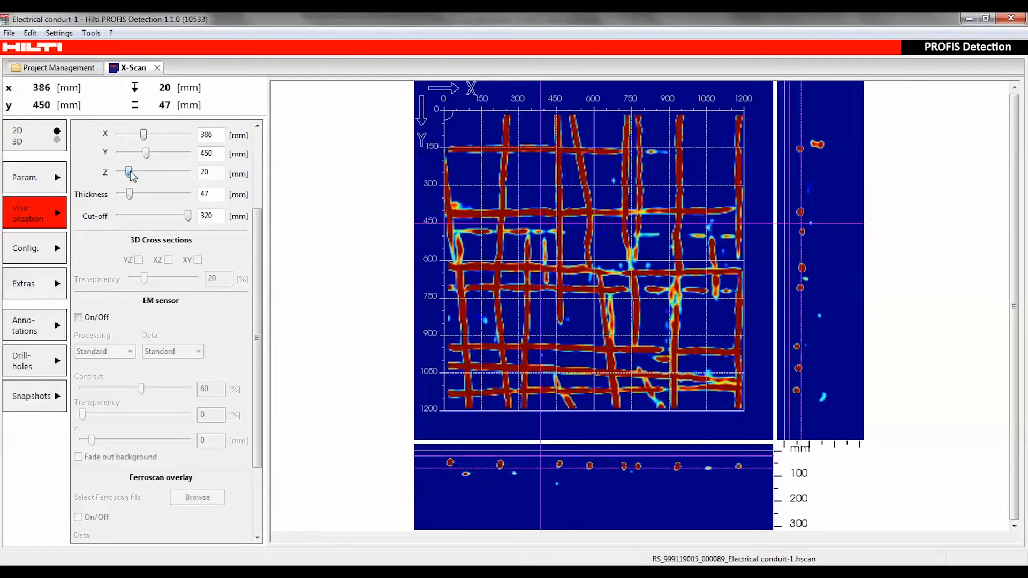
left_click_drag(129, 172, 126, 172)
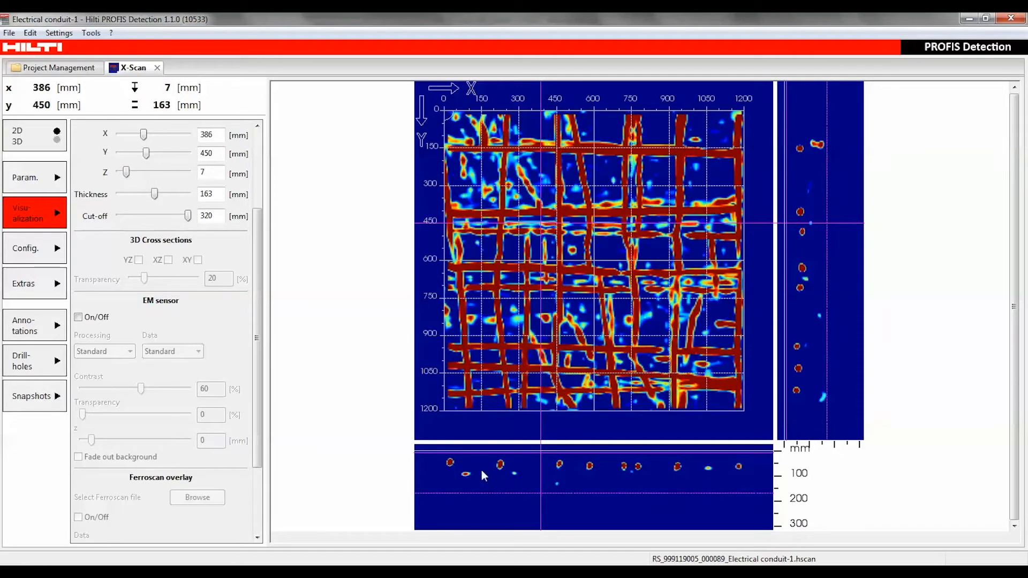
mouse_move(391, 402)
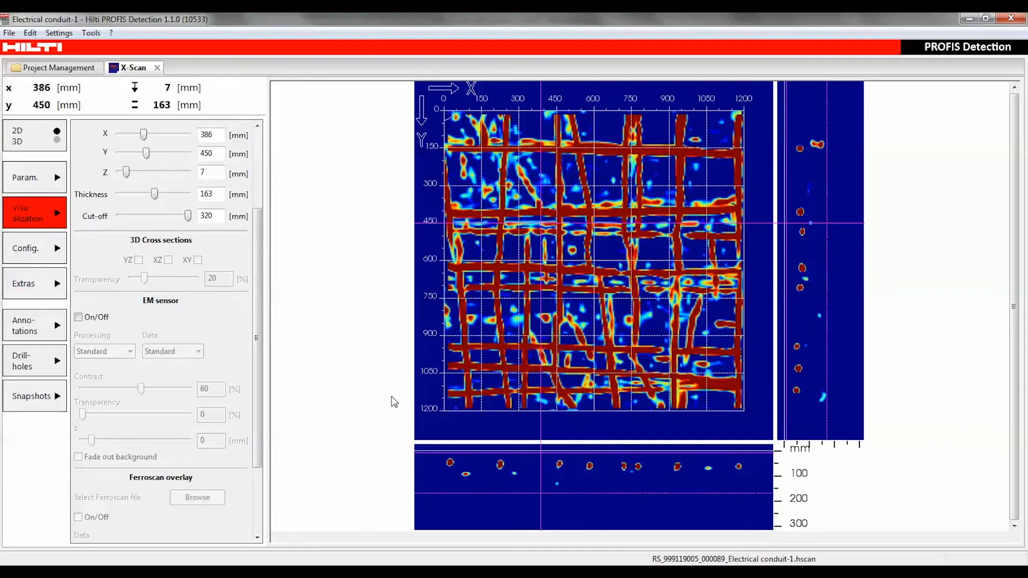
mouse_move(328, 367)
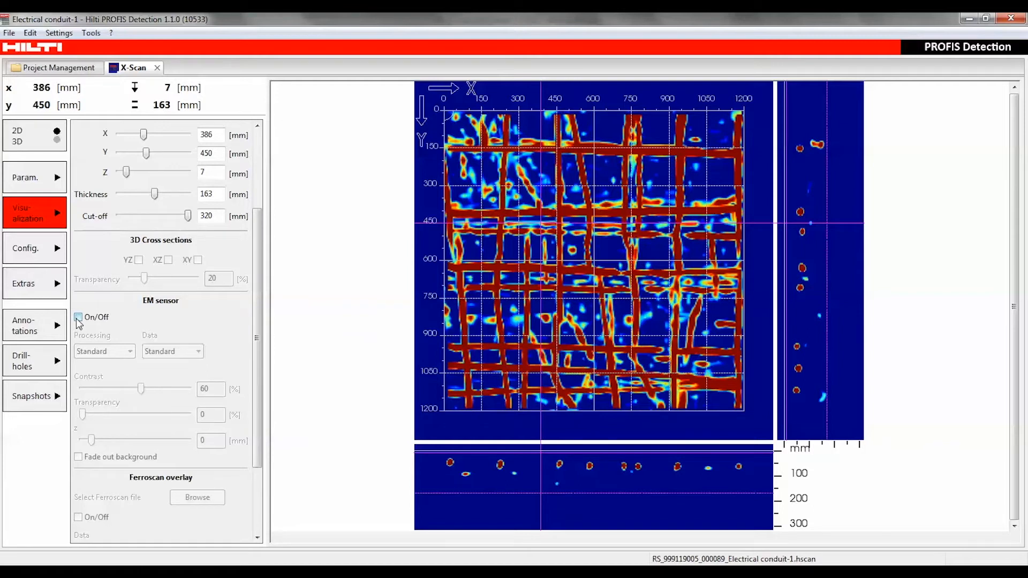
Step: Switch on the EM sensor overlay and fade out the background so the rebar grid shows through
left_click(78, 317)
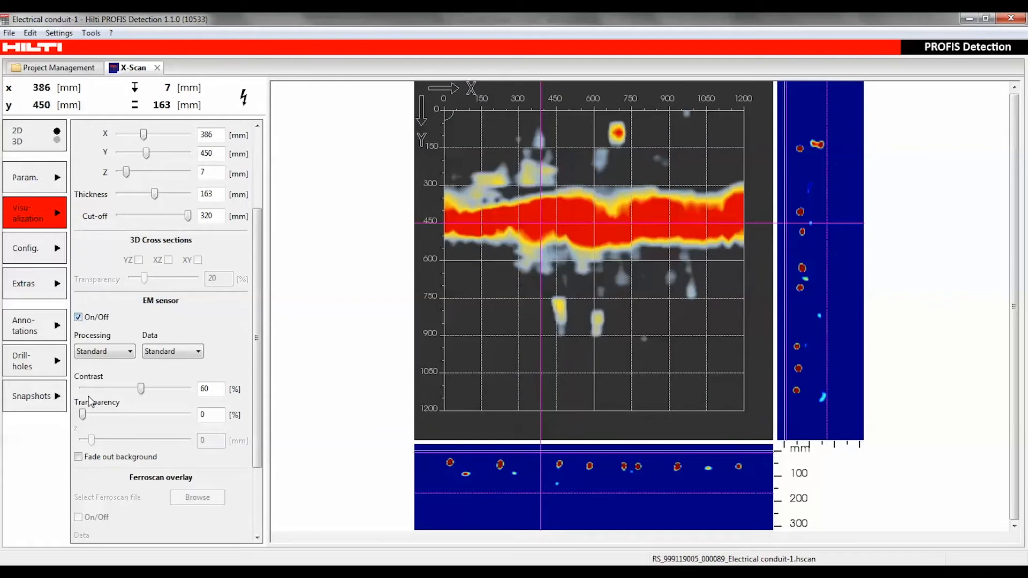
left_click(79, 458)
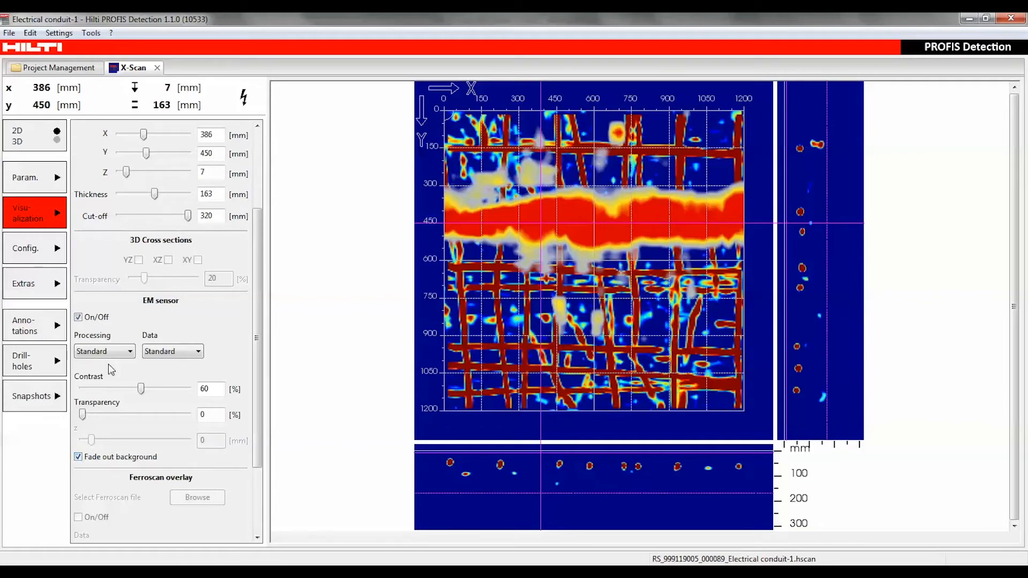
left_click(104, 351)
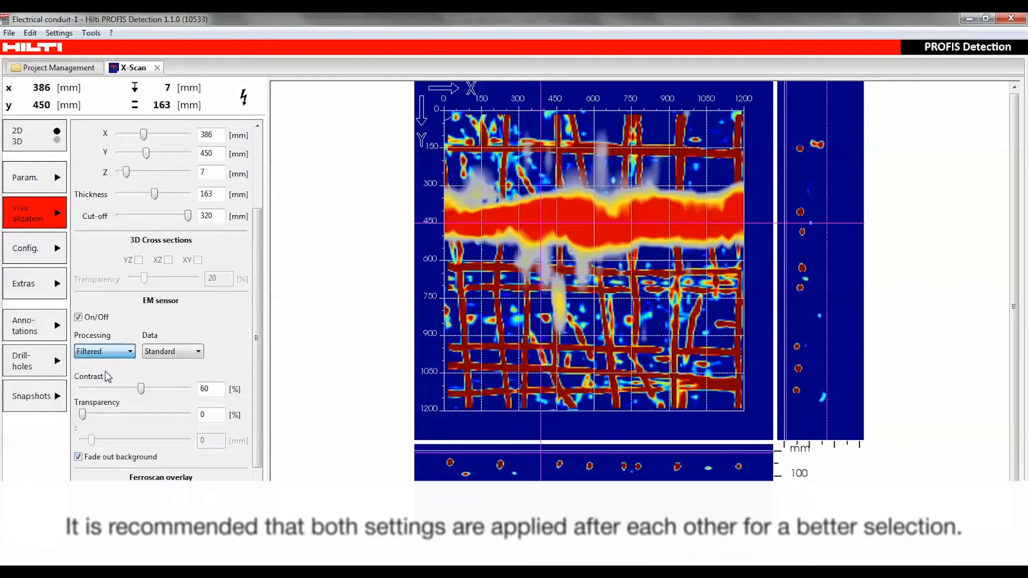
left_click(104, 351)
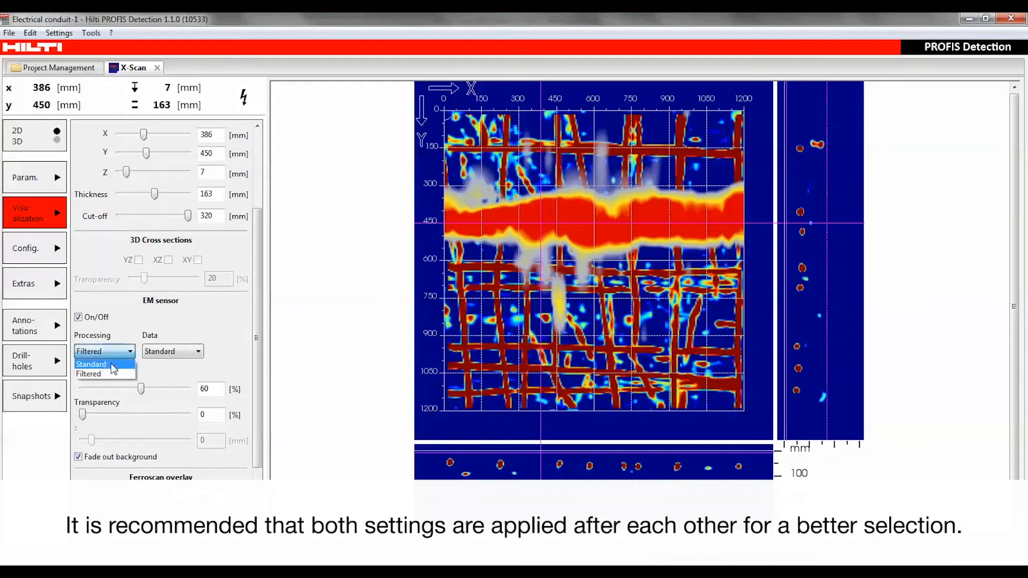
left_click(91, 364)
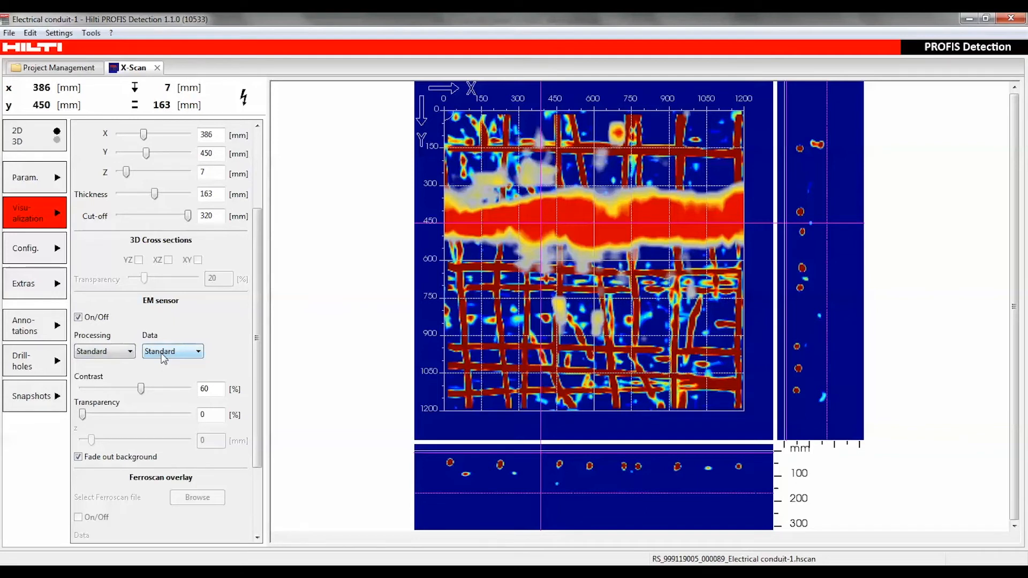
left_click(173, 351)
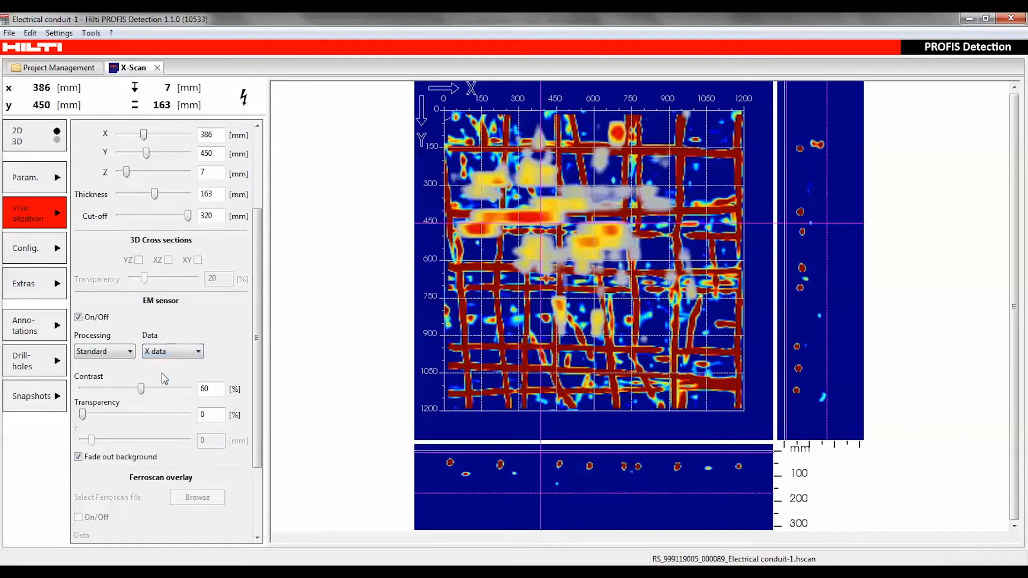
left_click(197, 351)
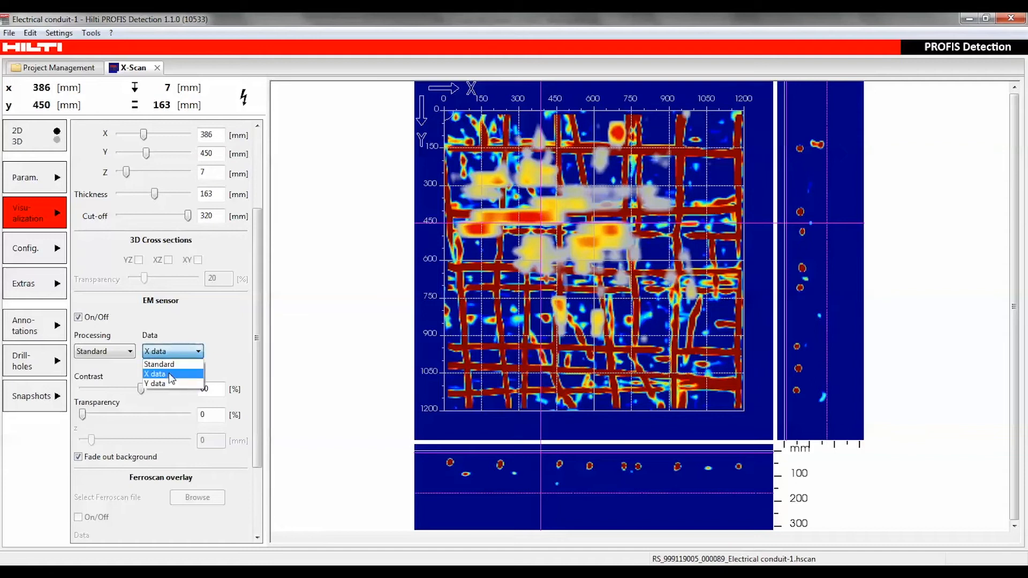
left_click(157, 383)
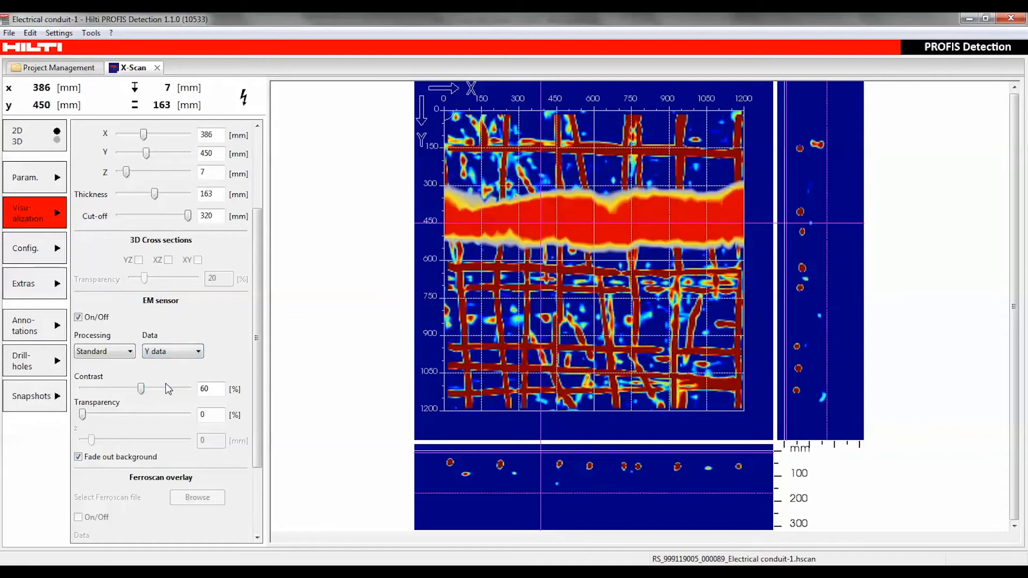
left_click(197, 351)
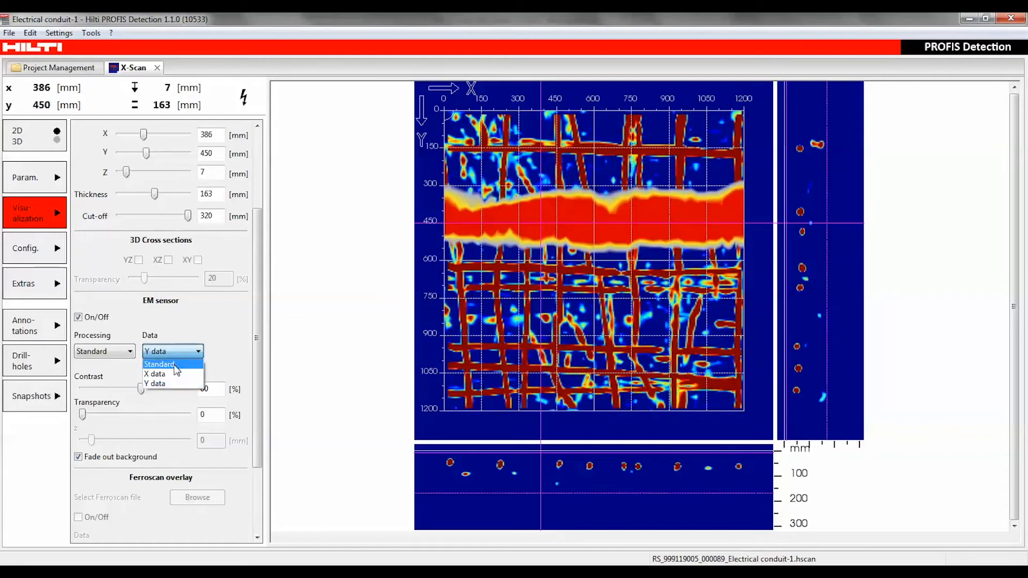
left_click(159, 364)
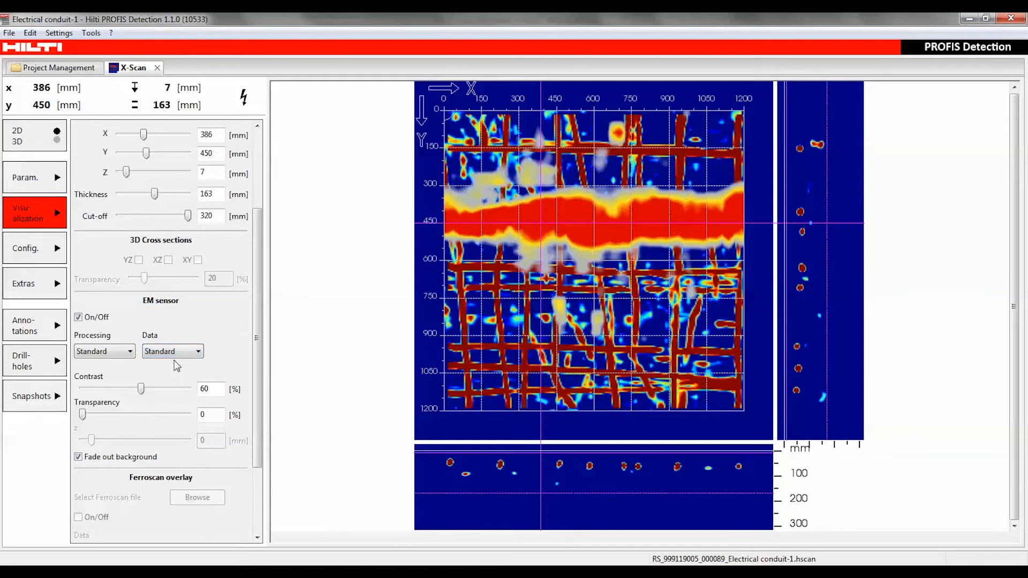
mouse_move(152, 393)
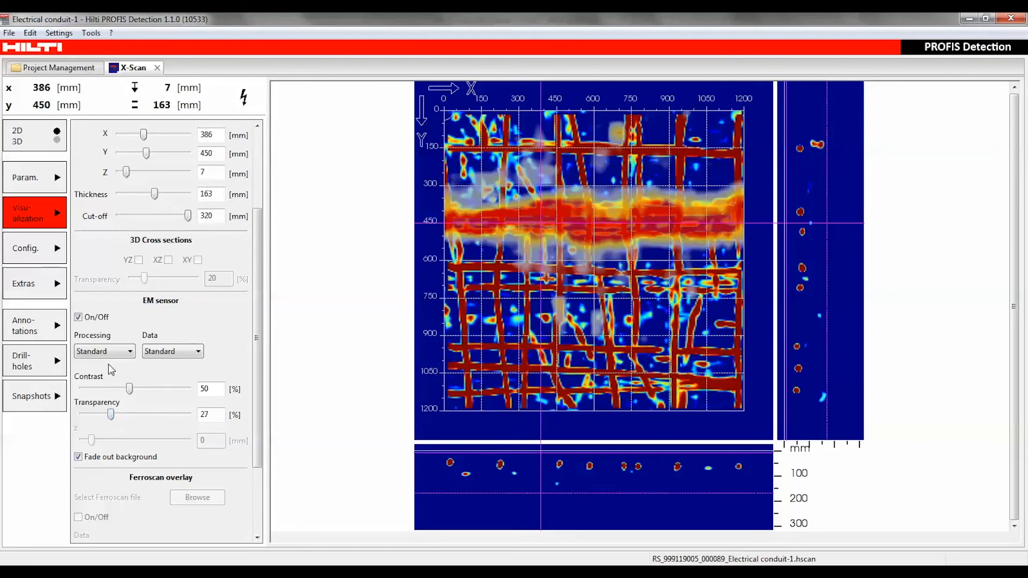
mouse_move(93, 268)
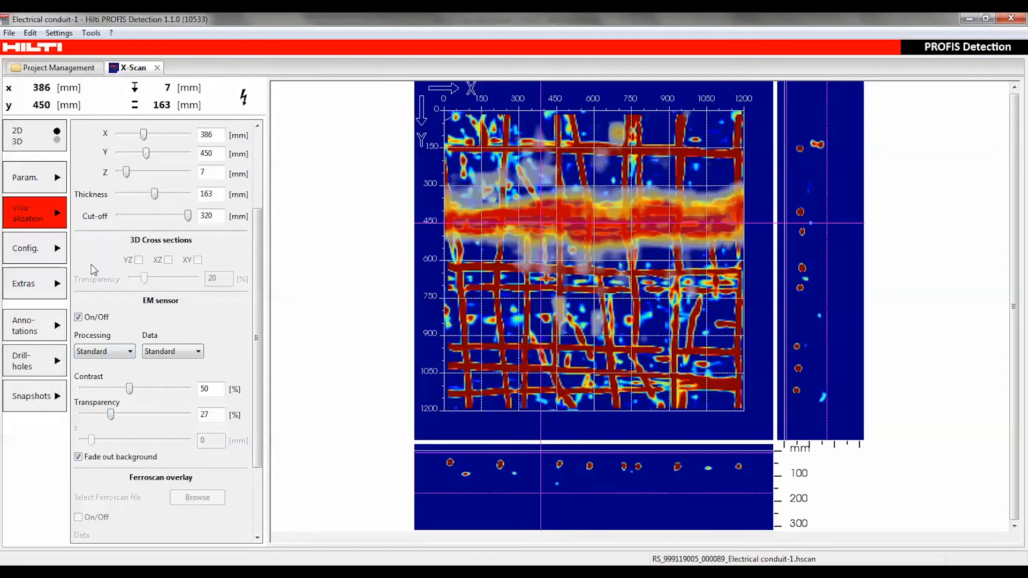
Step: Show the Electrical conduit-1 scan as a 3D block with the tuned EM overlay
left_click(57, 142)
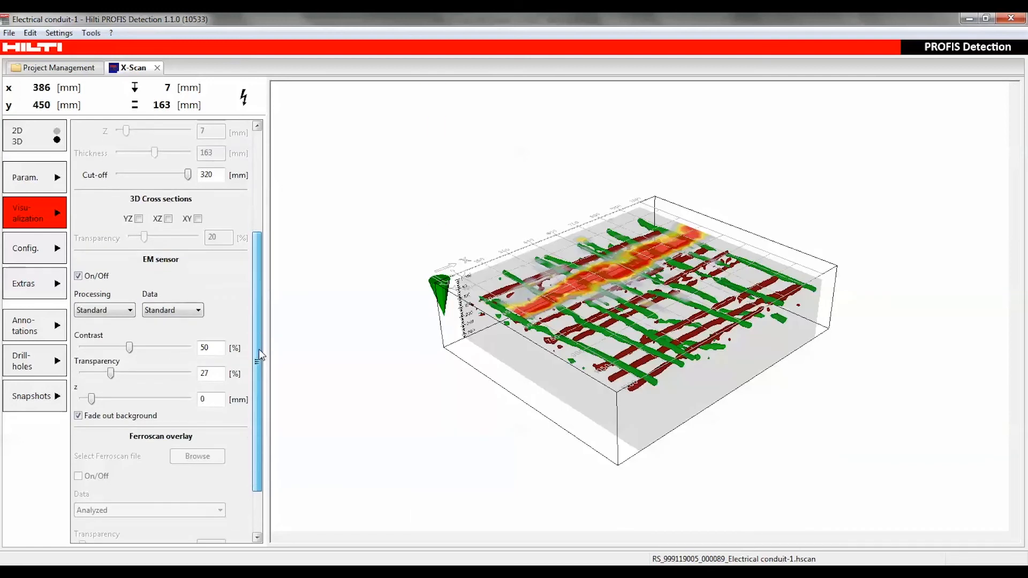